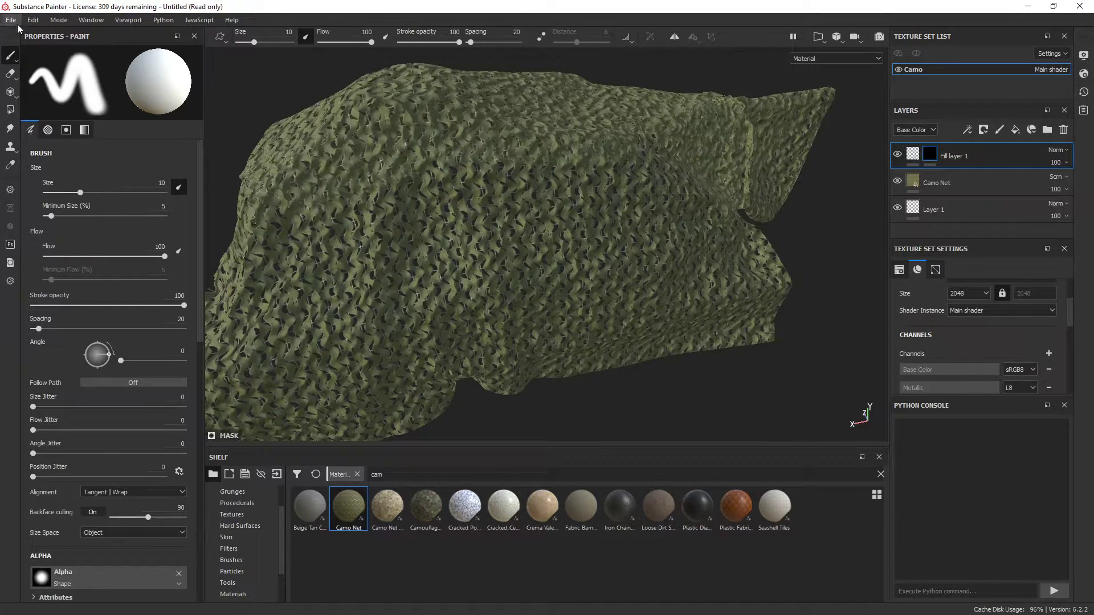
Step: Create a new project from the CAMO.fbx mesh
left_click(11, 19)
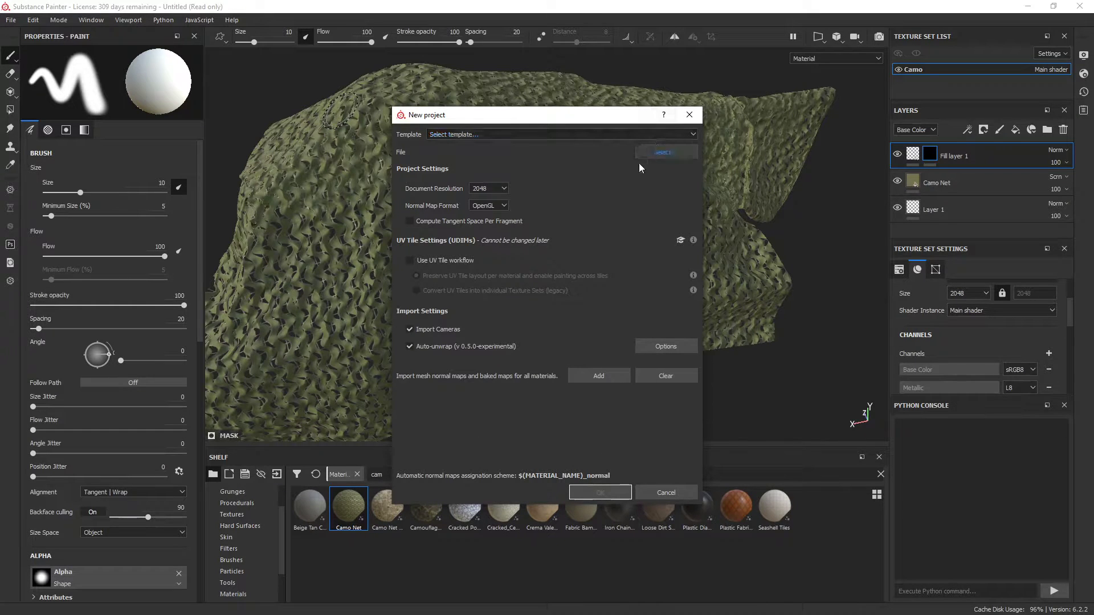
left_click(662, 152)
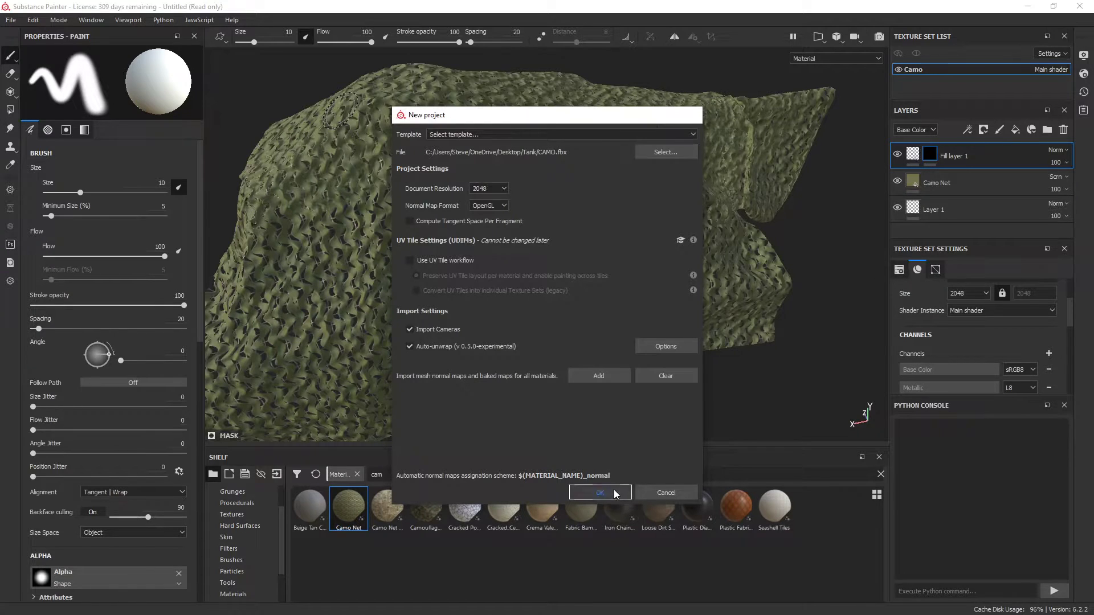
left_click(597, 492)
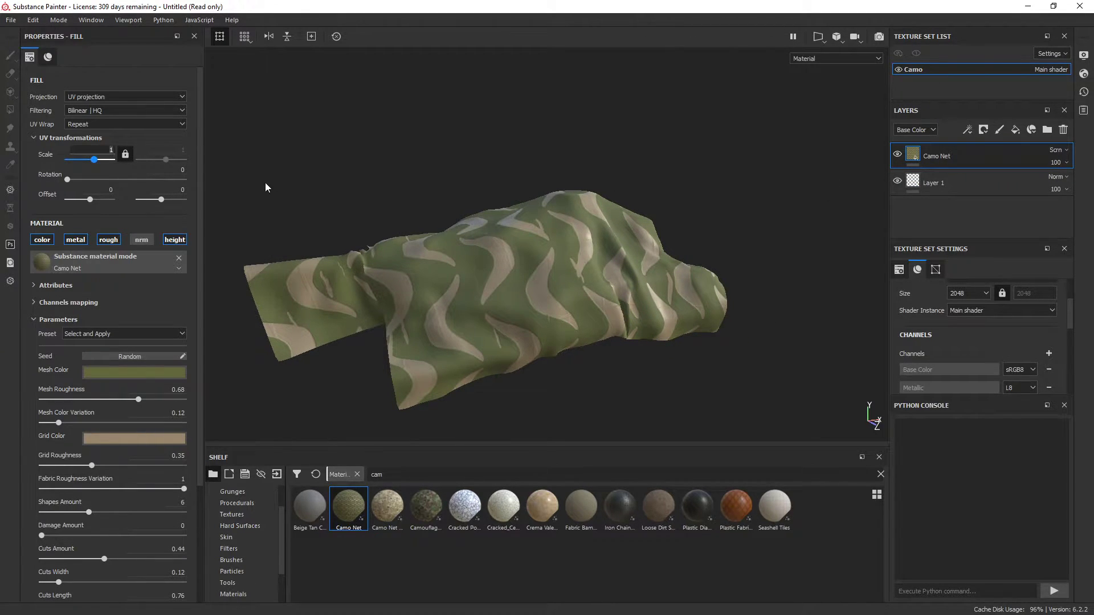
Step: Raise the Camo Net fill UV scale to 8 and switch the shader to pbr-metal-rough-with-alpha-blending
left_click_drag(94, 161, 184, 161)
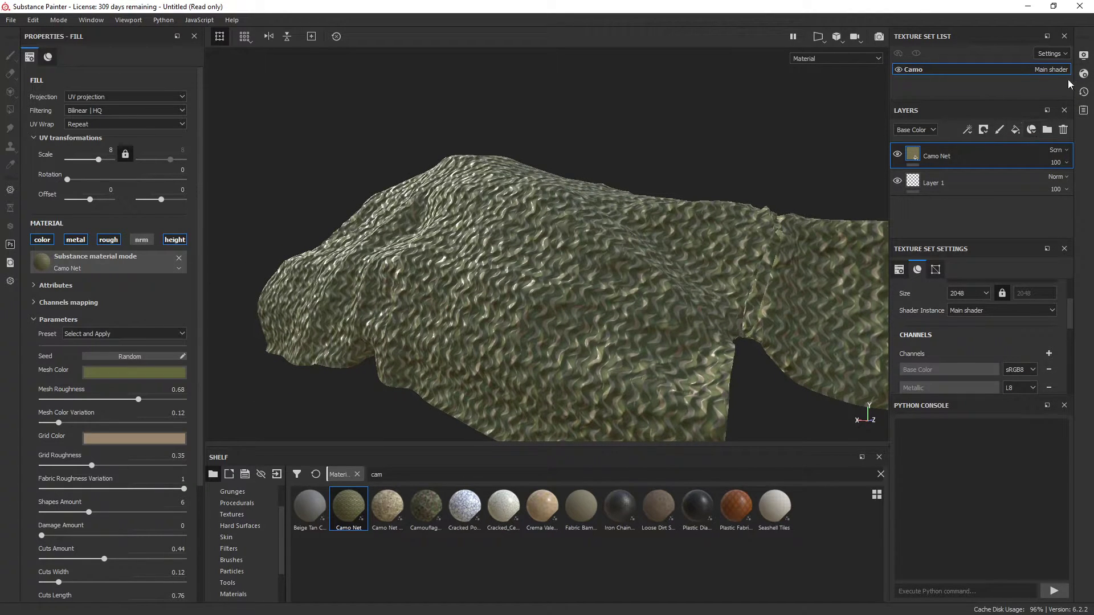
left_click(1083, 72)
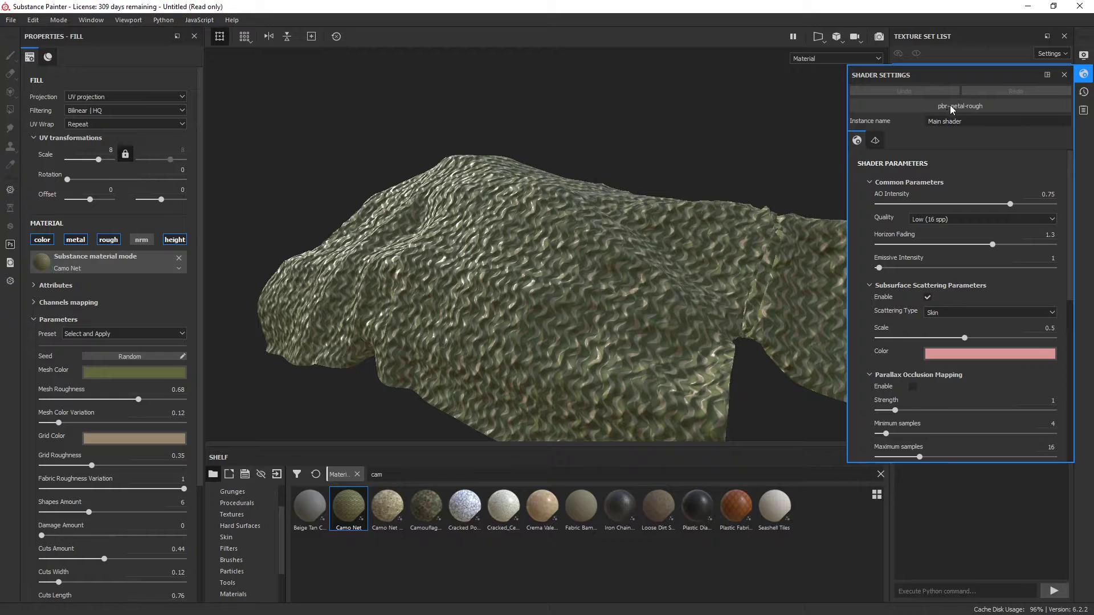
mouse_move(960, 106)
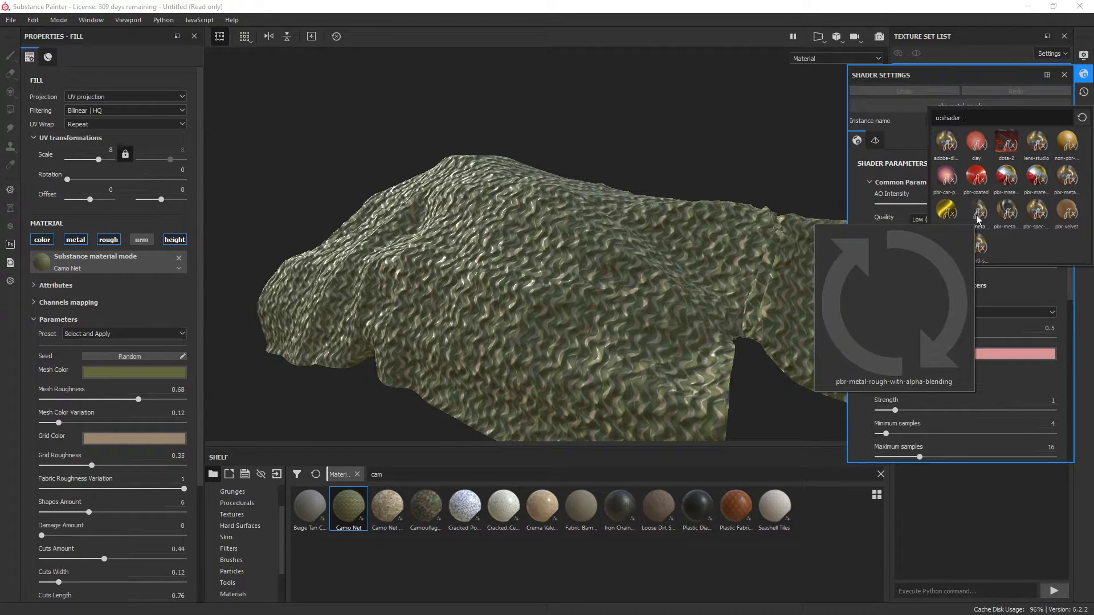
left_click(946, 211)
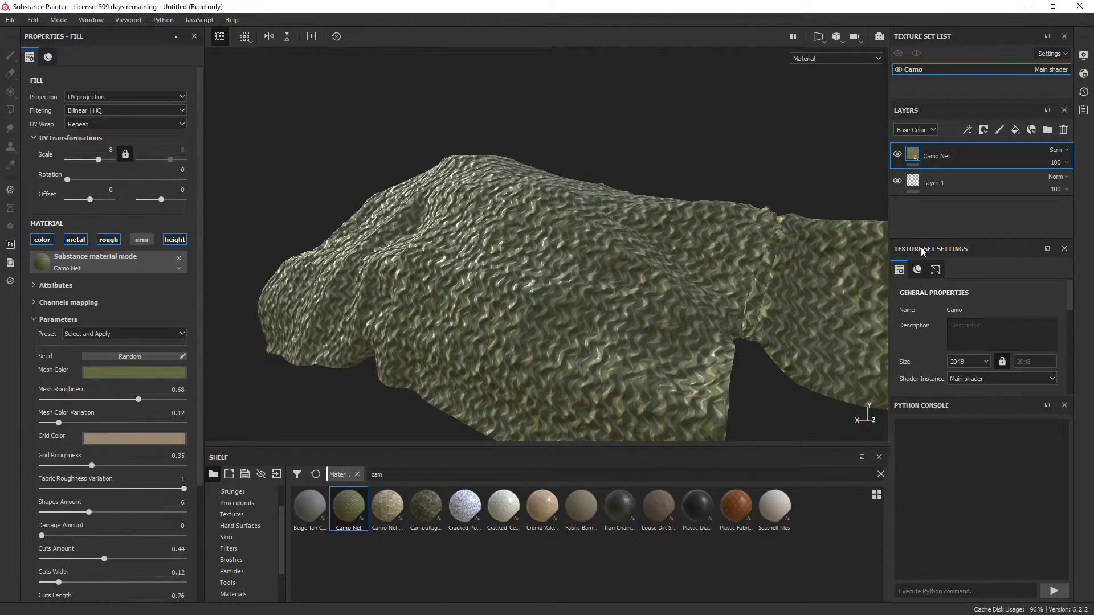
Step: Add an Opacity channel to the texture set so the net shows see-through gaps
left_click(917, 271)
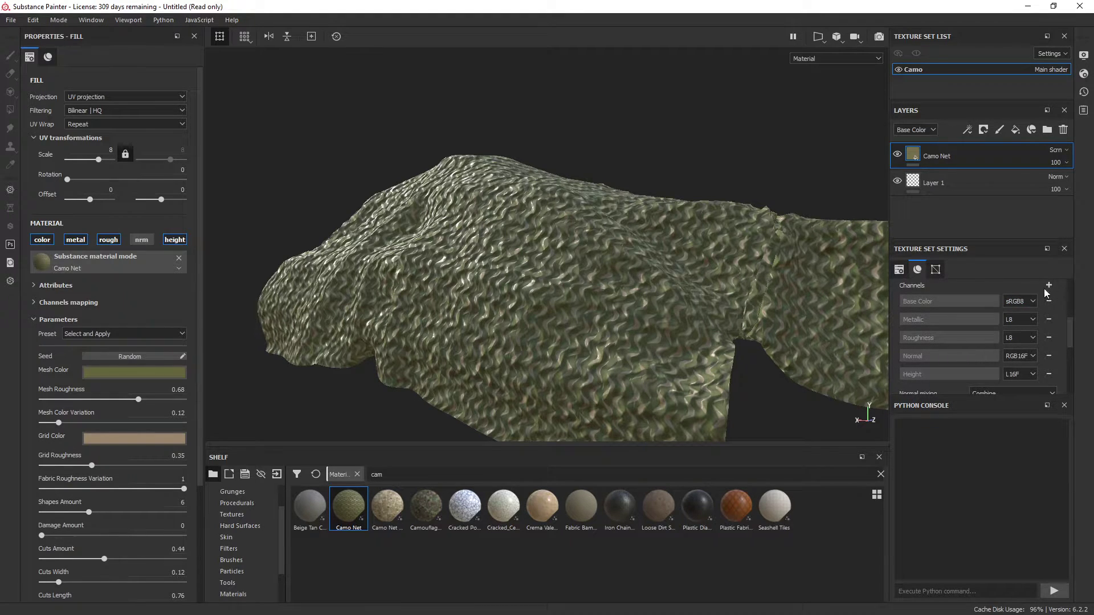
left_click(1047, 285)
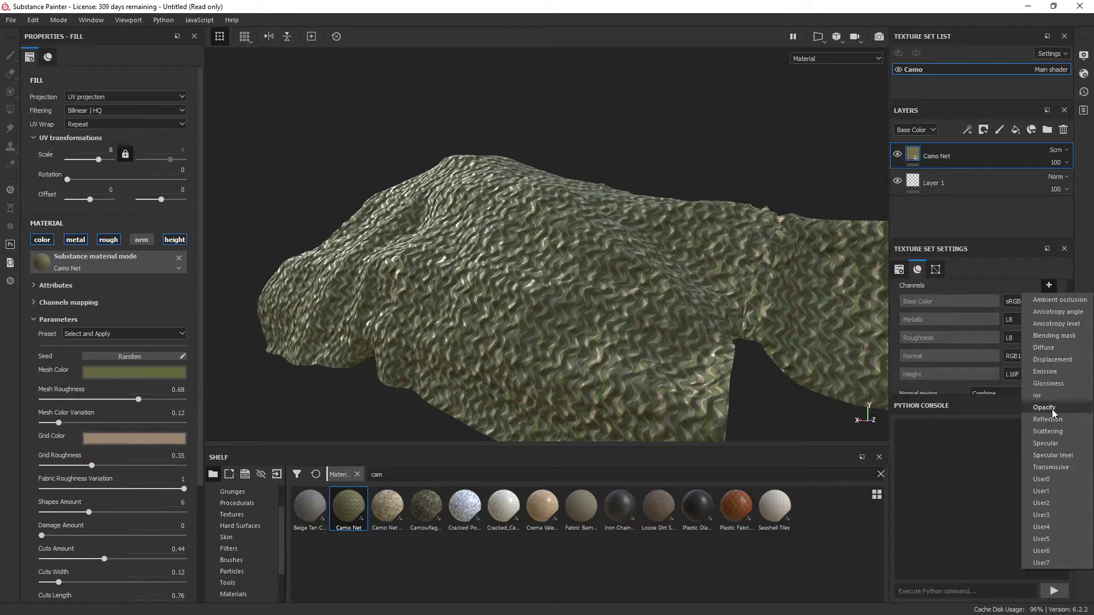
left_click(1044, 407)
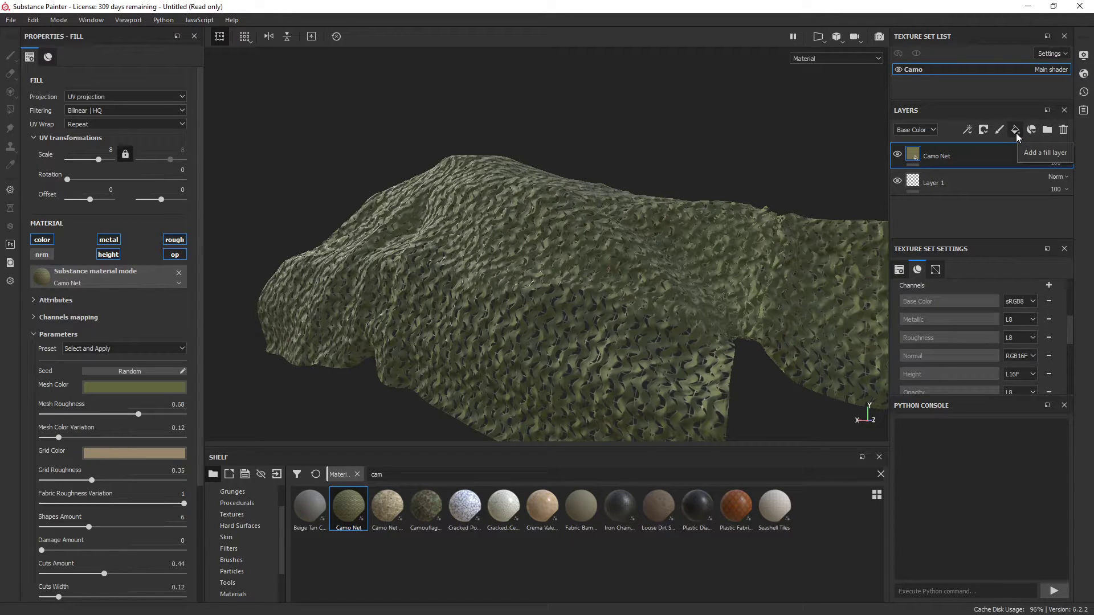
Step: Add Fill layer 1 above Camo Net affecting only opacity, with color, metal, normal, height and roughness off
left_click(1016, 130)
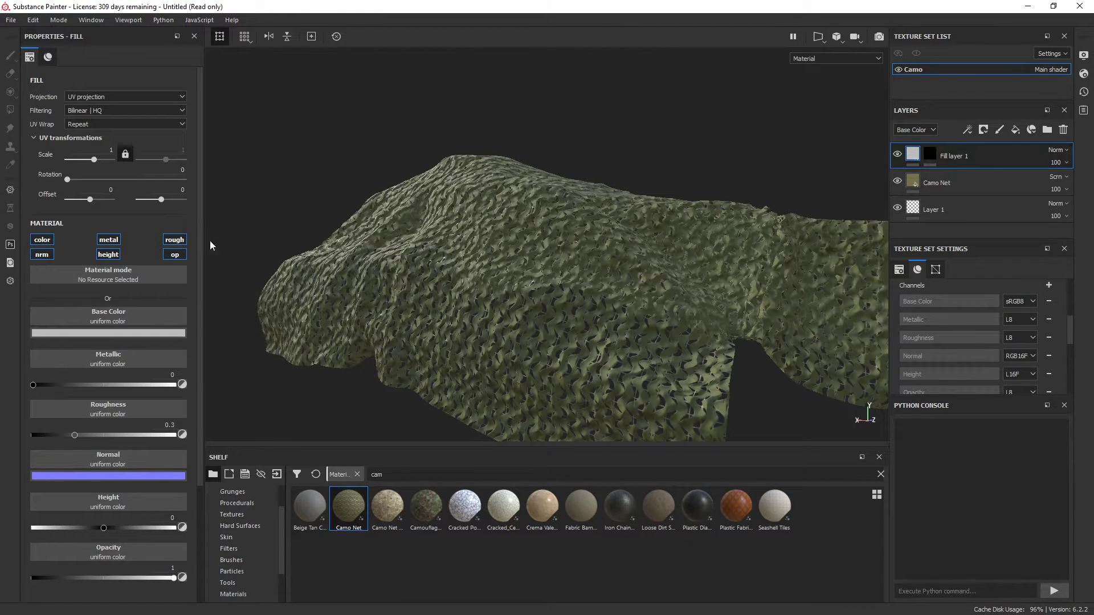
left_click(109, 239)
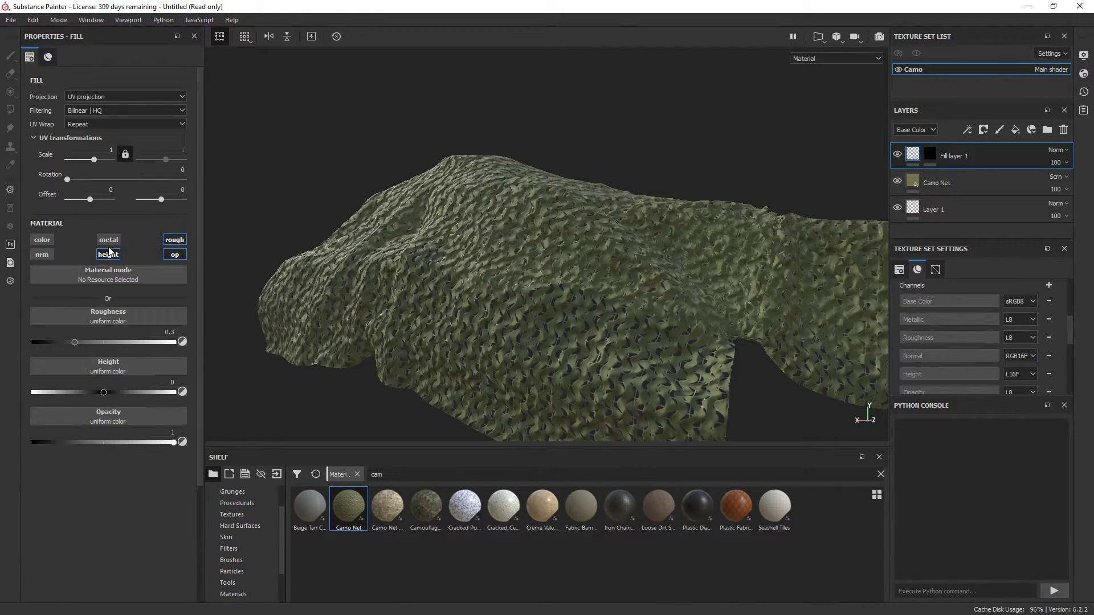
left_click(108, 254)
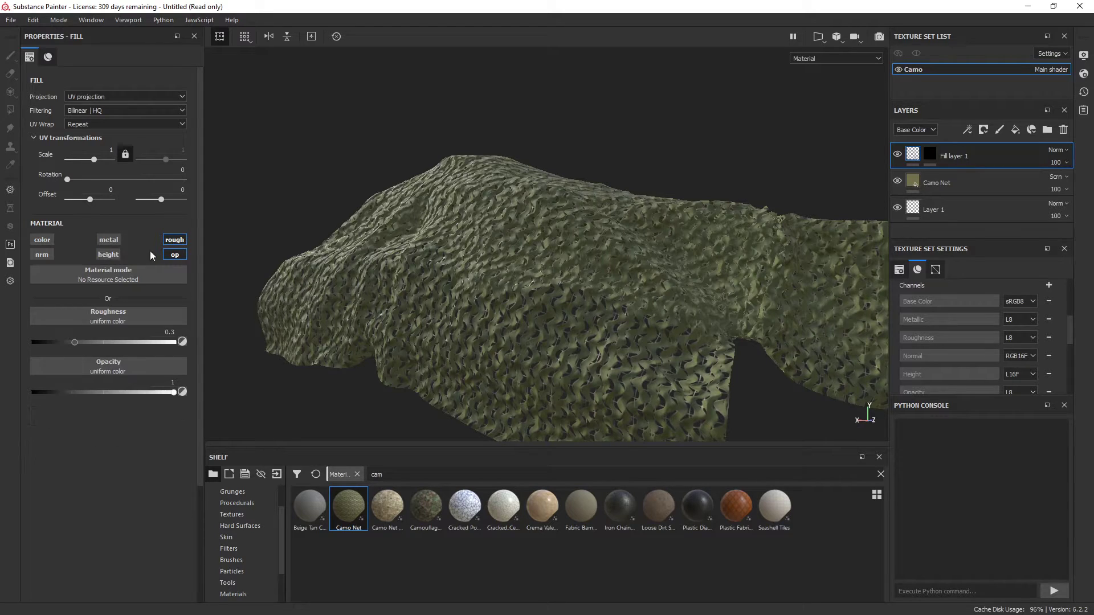
left_click(174, 239)
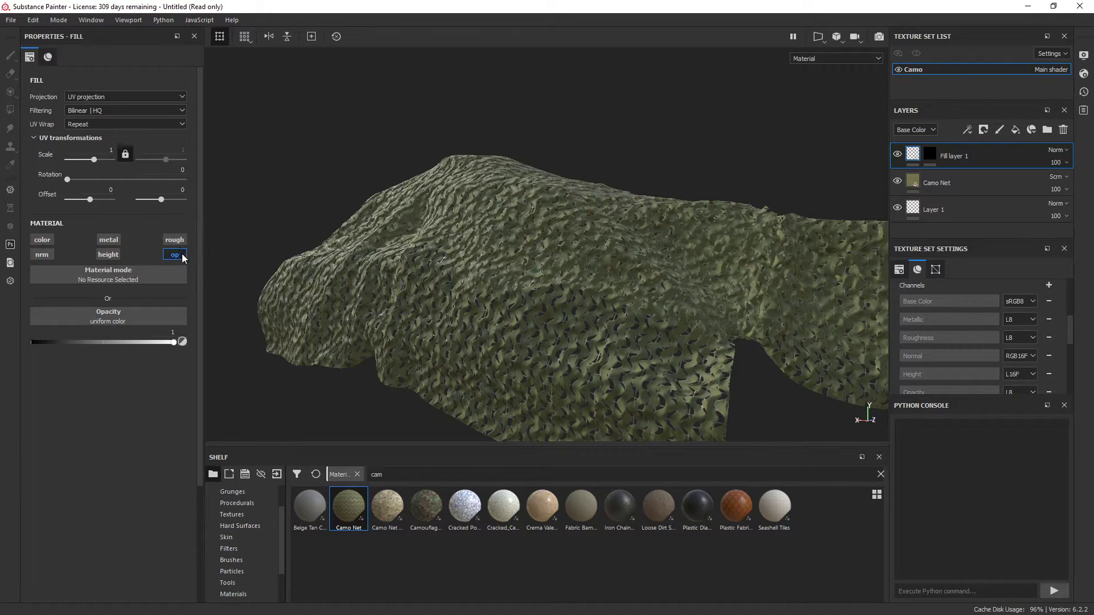
left_click_drag(180, 341, 115, 341)
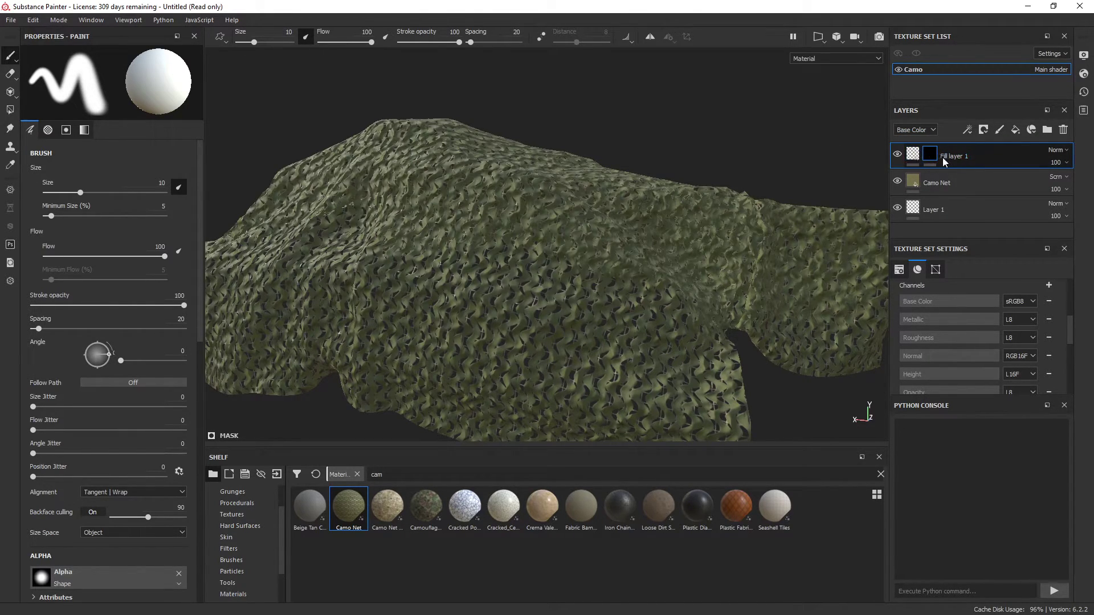
Step: Select Fill layer 1's mask and set the brush alpha to Stripes Damaged via a 'scrac' search
double_click(955, 156)
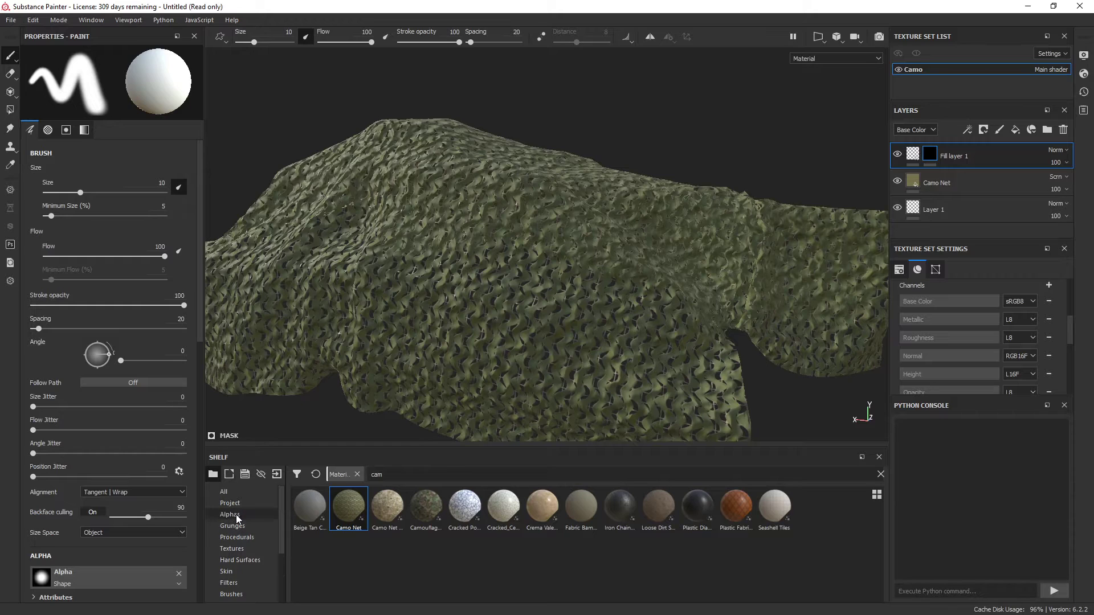
left_click(230, 514)
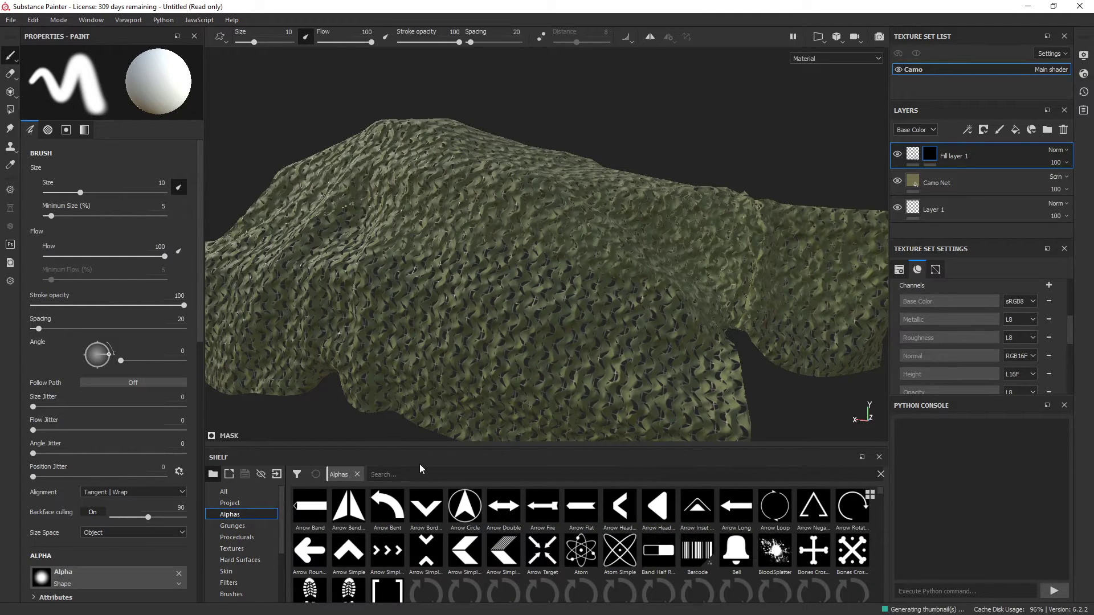
type("scrac")
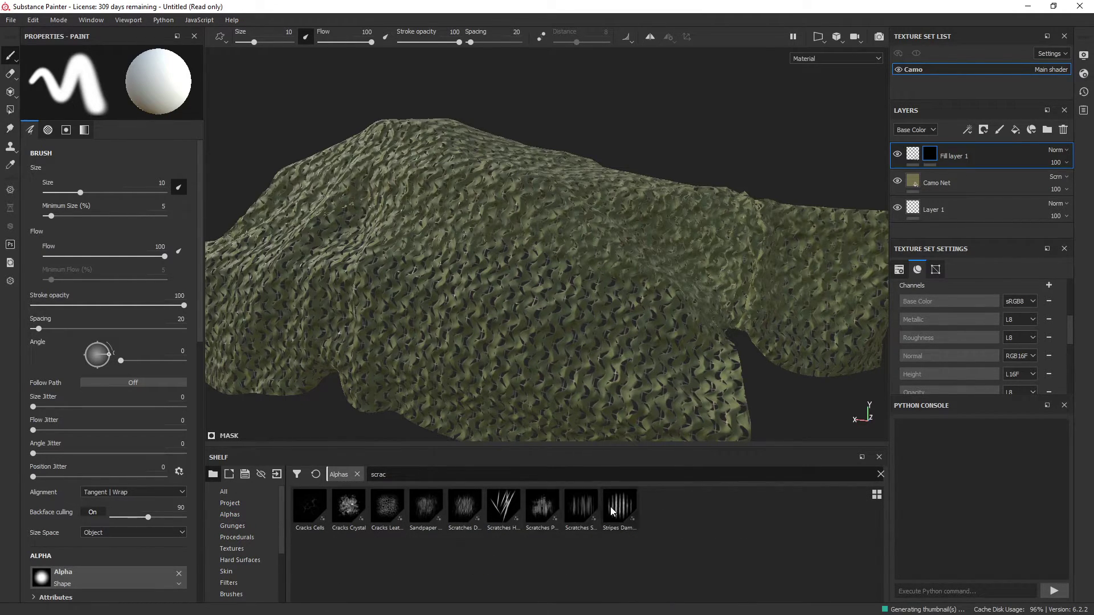
left_click(618, 506)
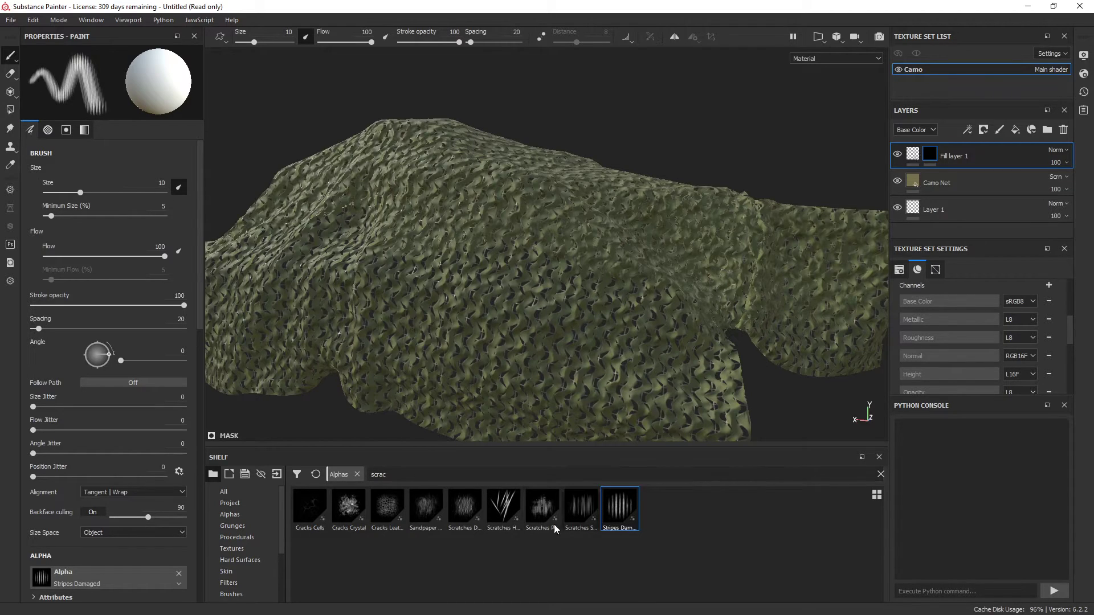